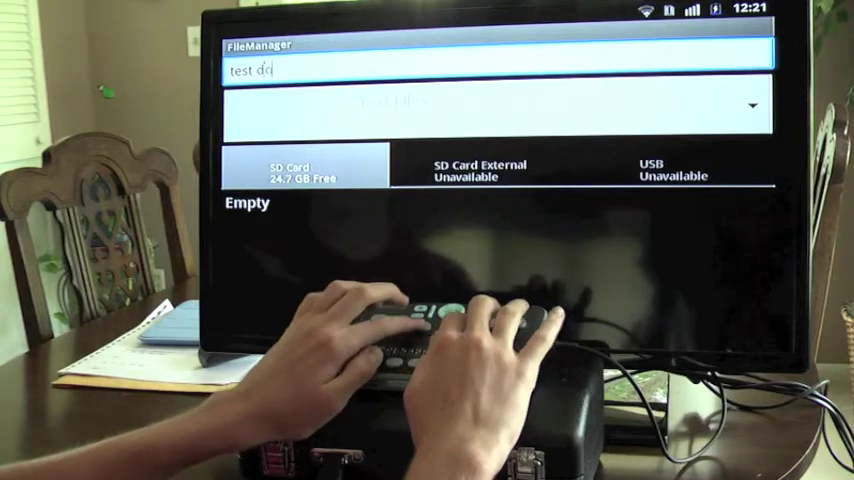
{"action": "type", "text": "ocument"}
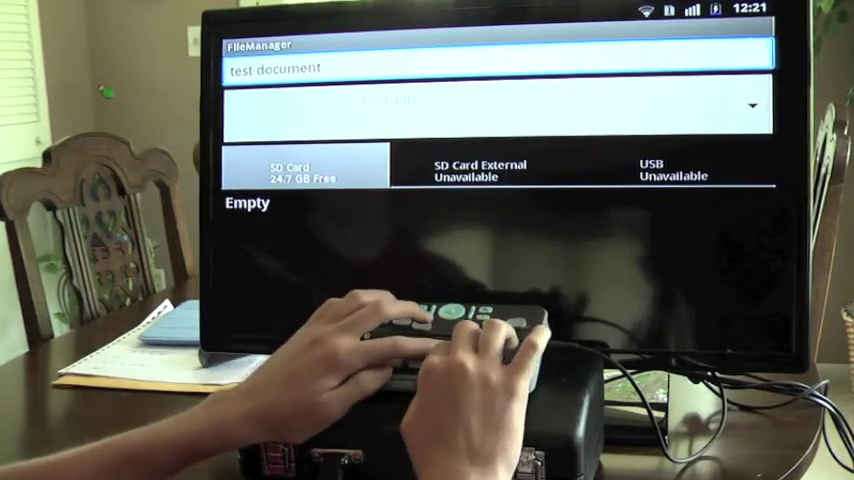